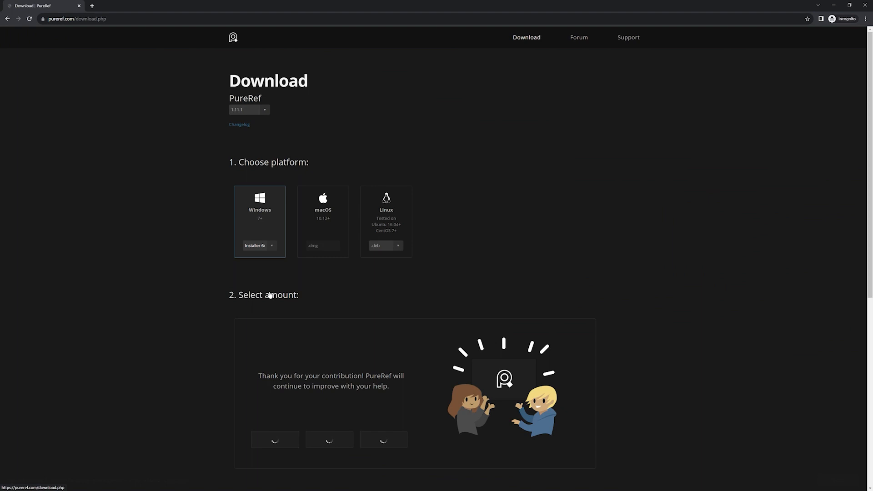
Enter a 20 € contribution for the Windows PureRef 1.11.1 download and scroll to Checkout
click(259, 246)
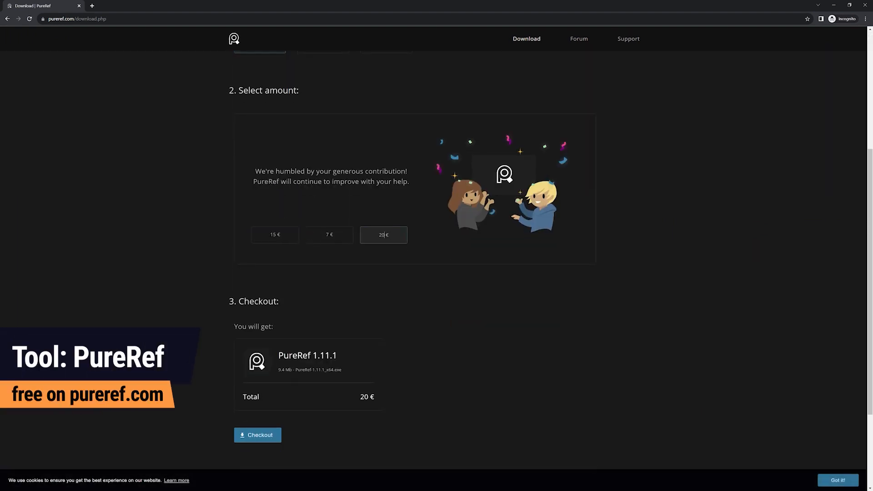
scroll(down, 3)
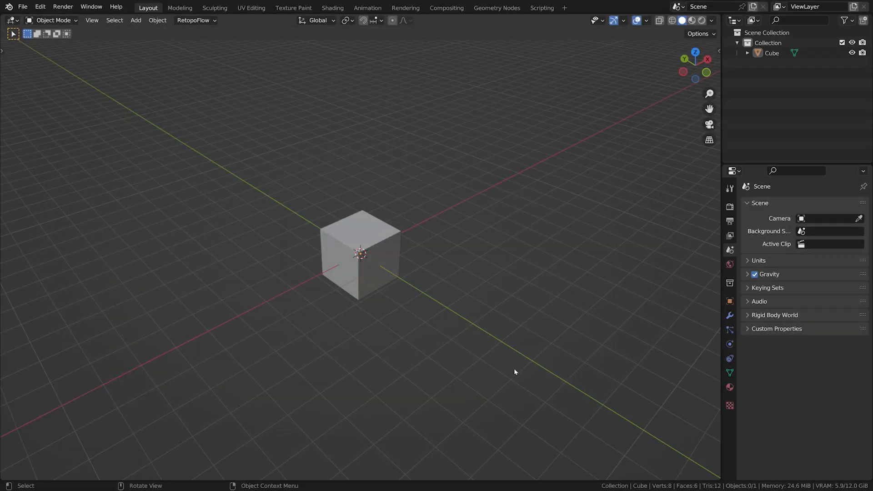
Extrude the cylinder's top edge loop and scale it inward into a thick cup rim
click(360, 260)
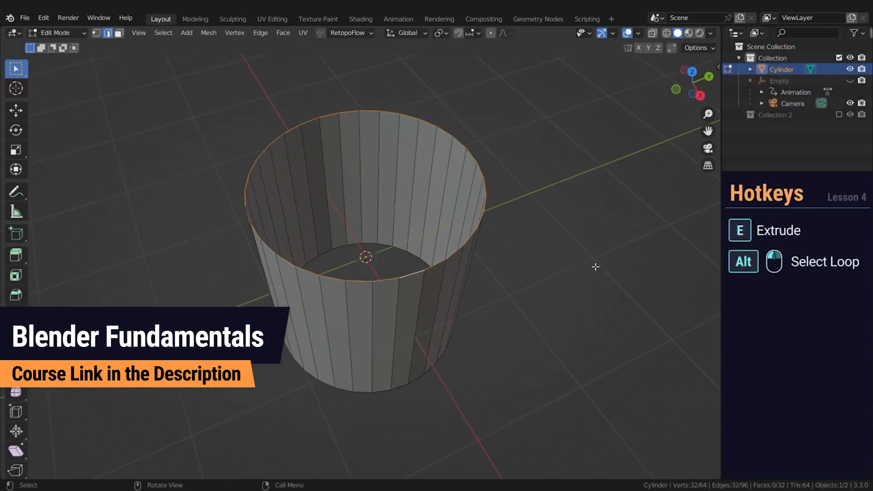
key(e)
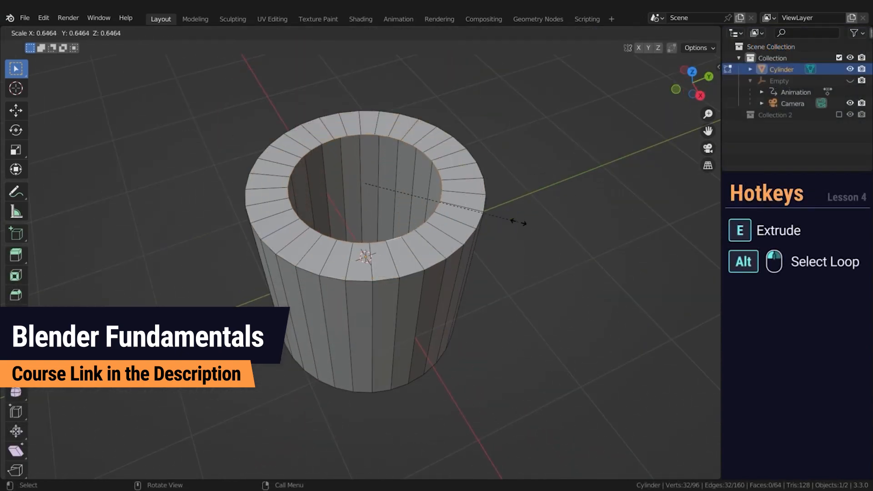
key(Tab)
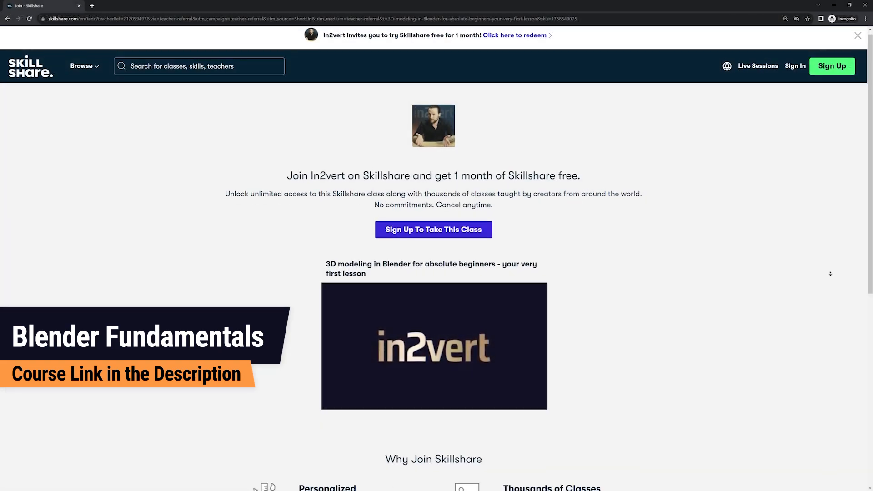
Show the Skillshare free-month sign-up page for the Blender absolute beginners class
click(856, 36)
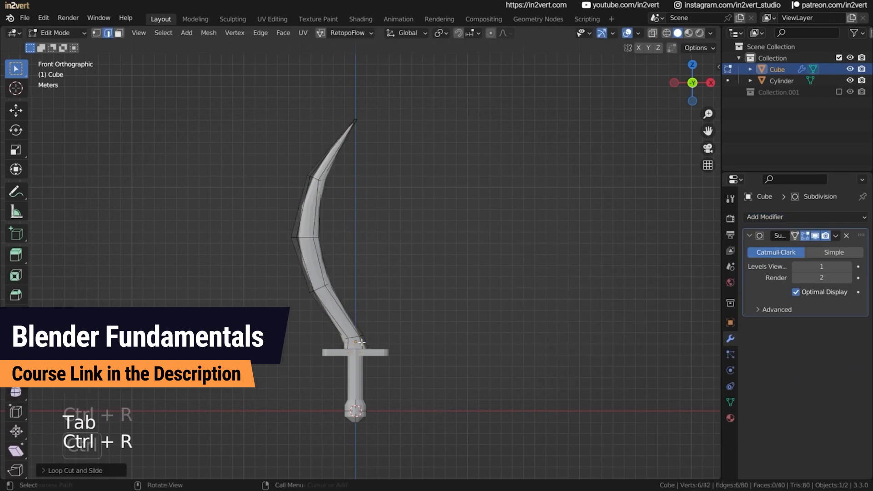
Add cone spike primitives over the skull reference and loop-cut one spike in Edit Mode
key(Tab)
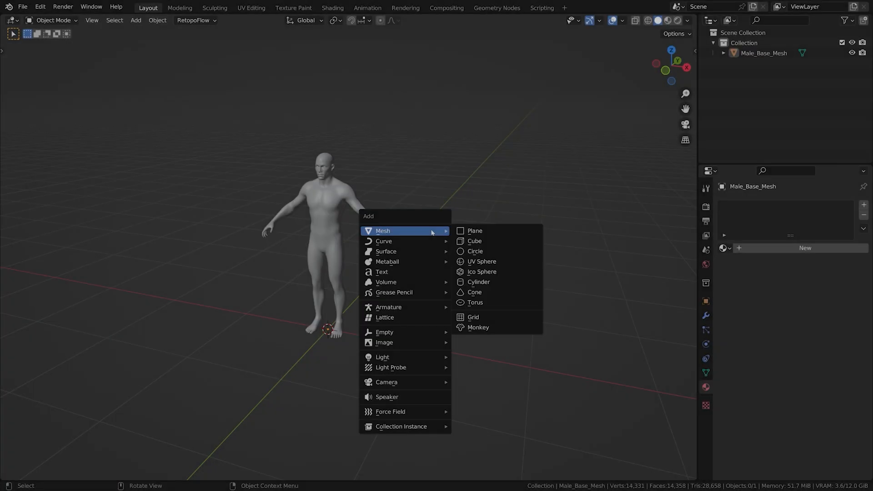
click(475, 241)
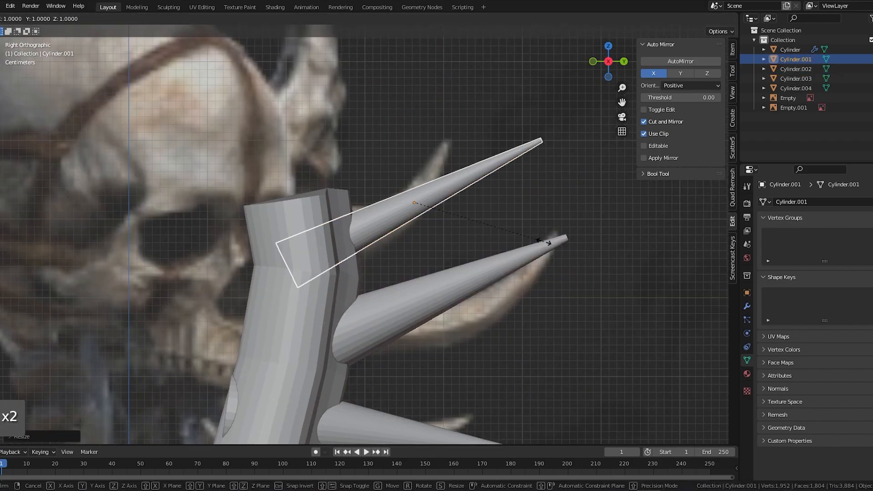
key(Tab)
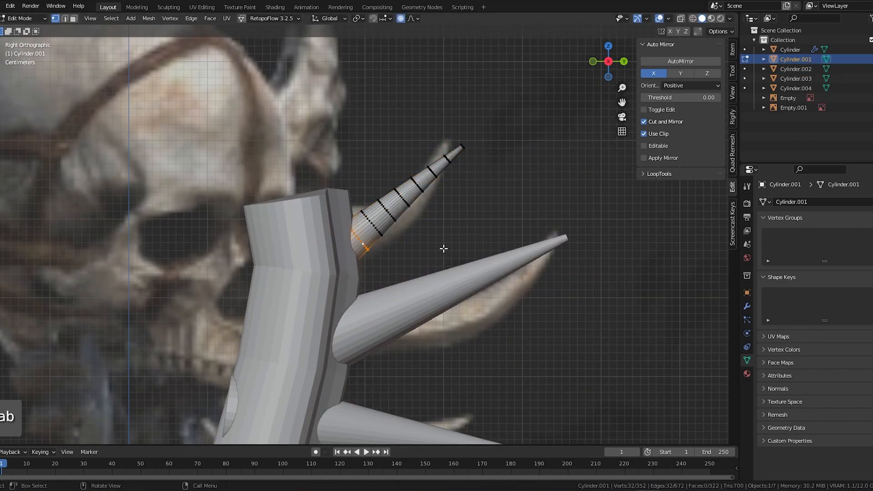
click(168, 7)
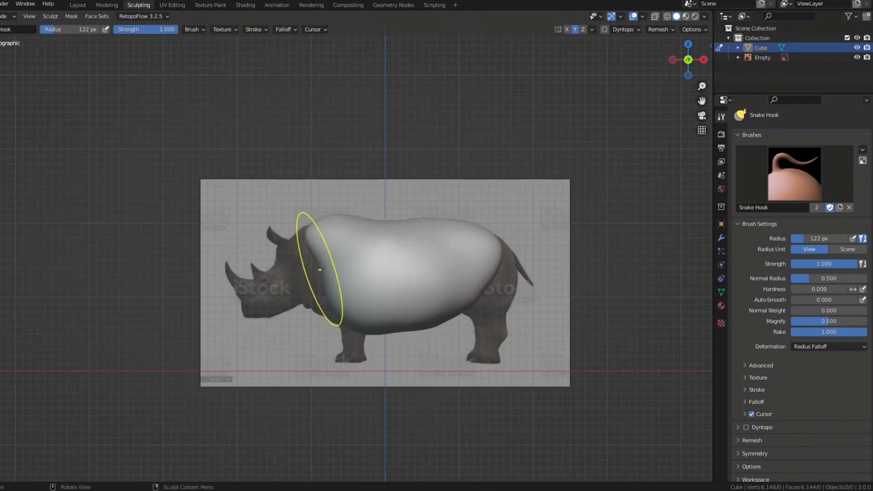
Snake Hook the blob's front toward the rhino reference's head
drag(319, 269, 457, 309)
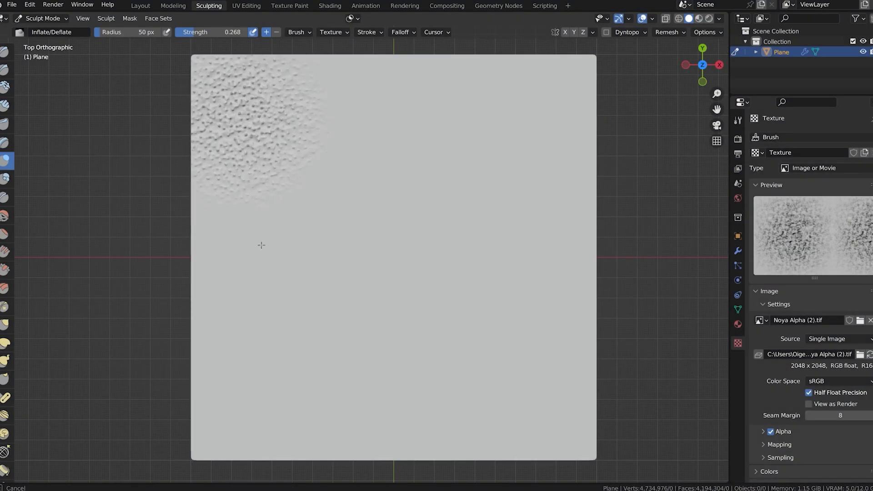
Stroke the alpha-textured Inflate/Deflate brush across the plane to stamp bumpy skin detail
drag(261, 245, 514, 435)
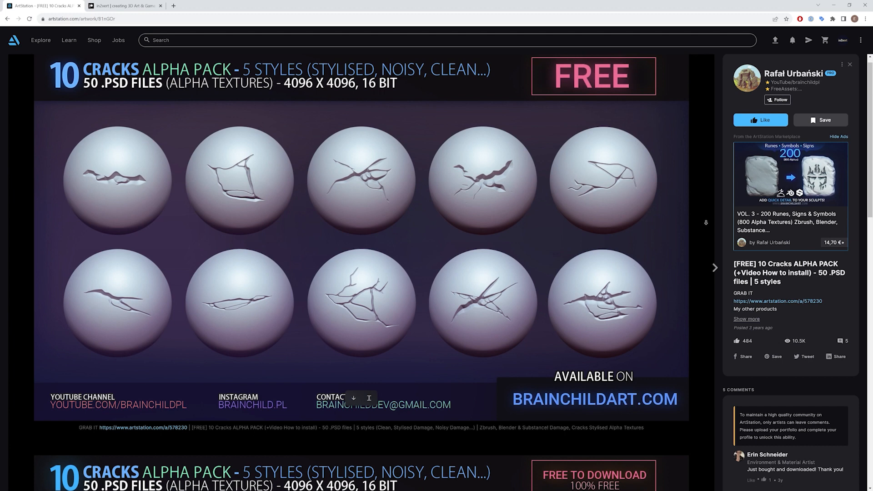
Scroll the ArtStation 10 Cracks Alpha Pack page down through its crack previews
scroll(down, 3)
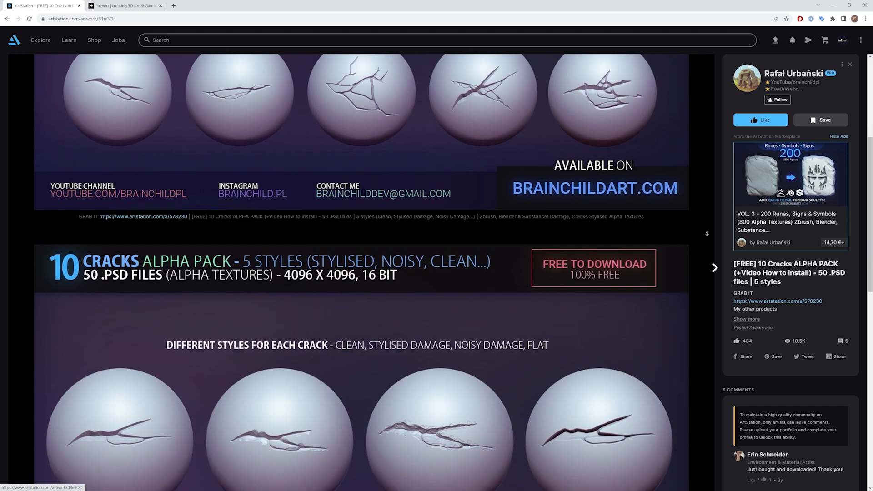
scroll(down, 3)
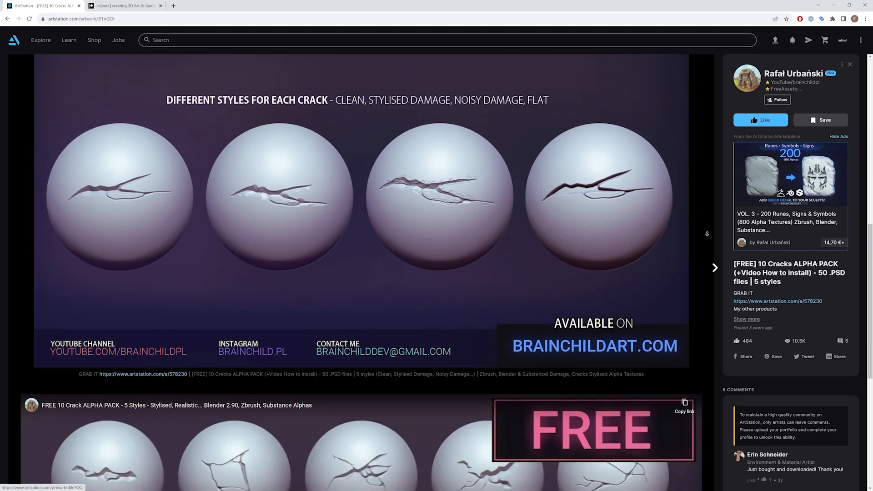
scroll(down, 3)
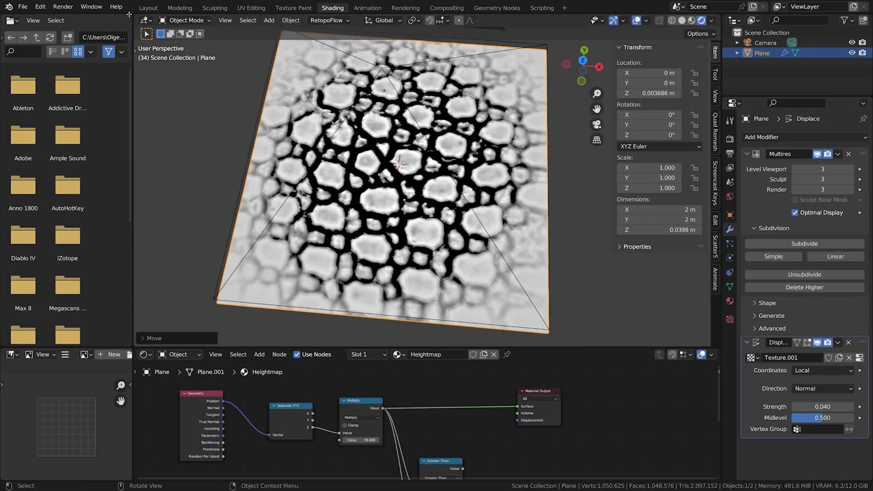
key(F12)
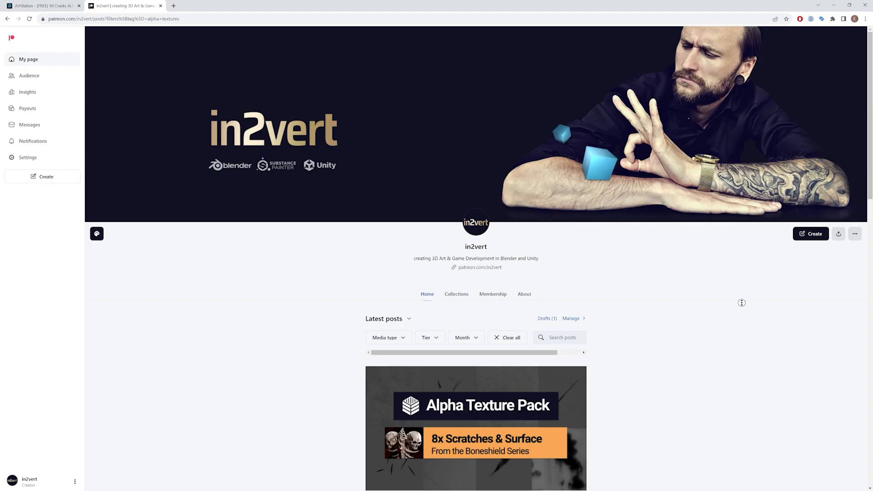
Scroll the alpha-texture posts down to the 9x Stylized Wood & Metal pack
scroll(down, 3)
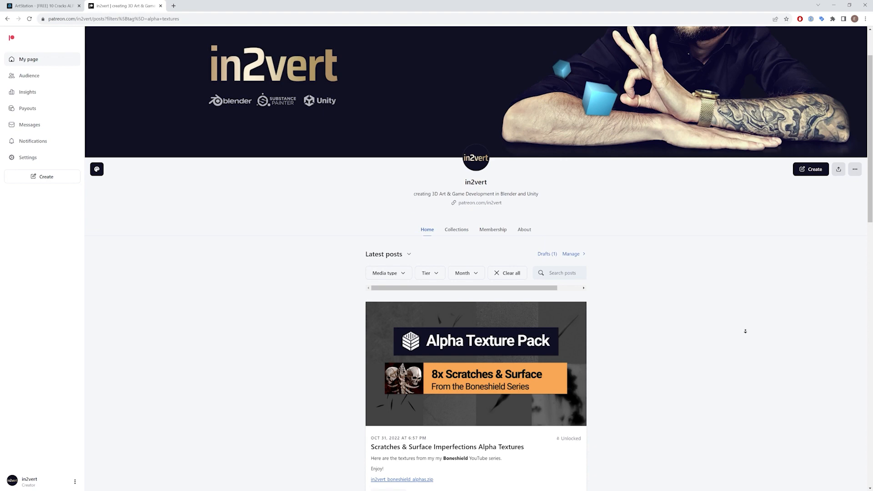
scroll(down, 3)
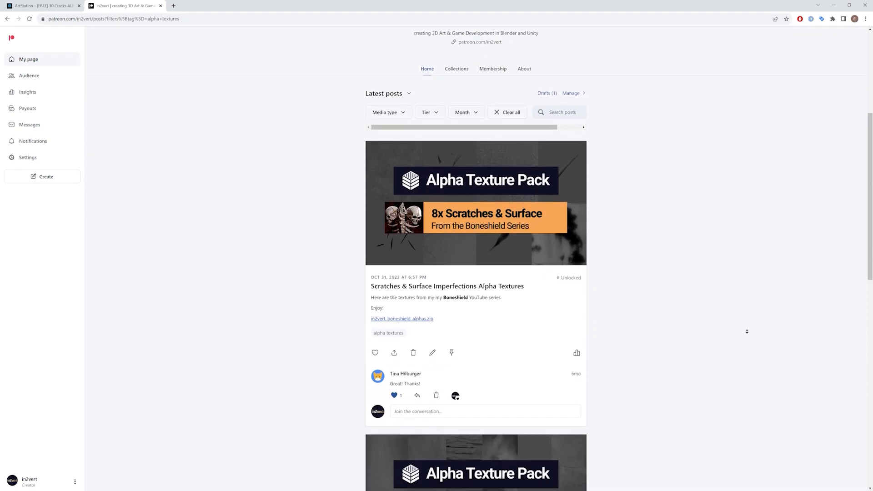
scroll(down, 3)
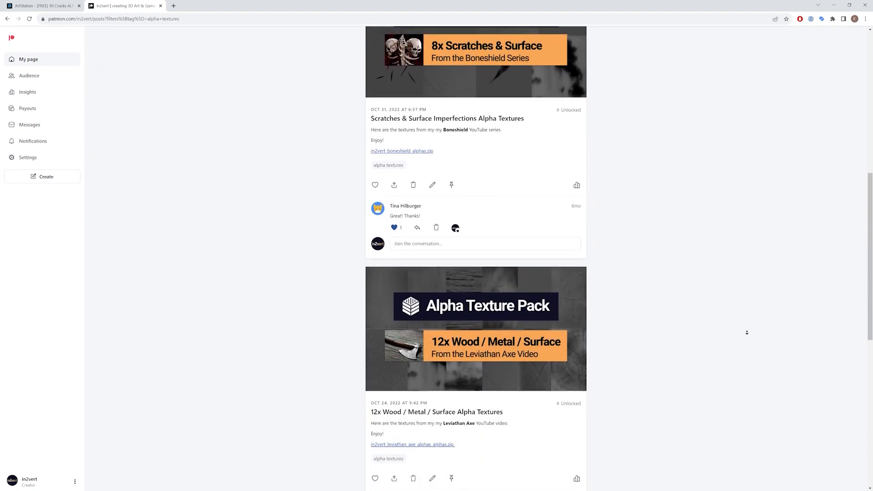
scroll(down, 3)
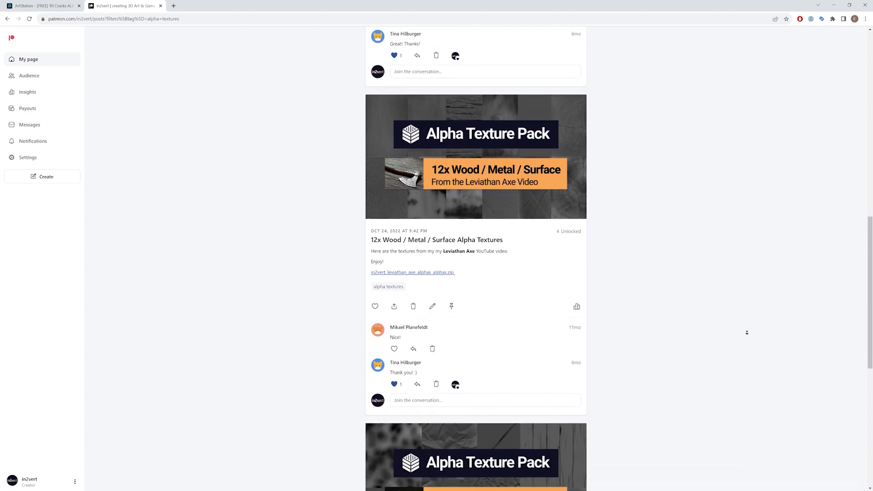
scroll(down, 3)
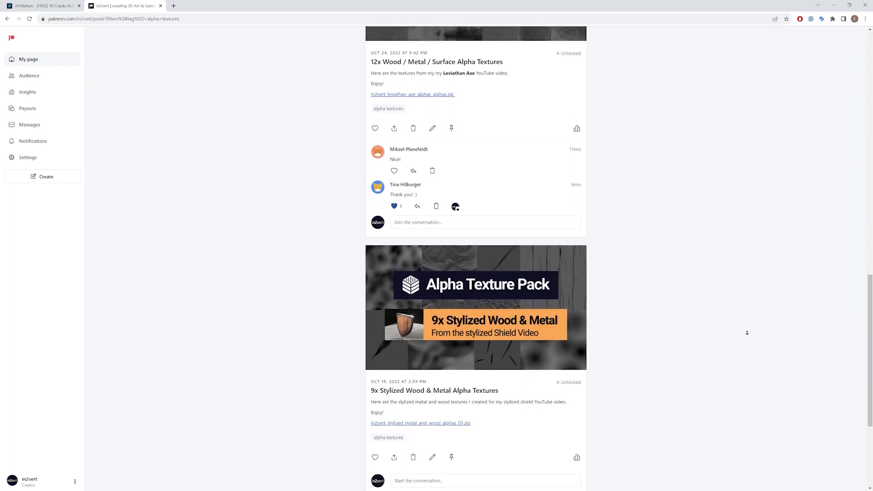
scroll(down, 3)
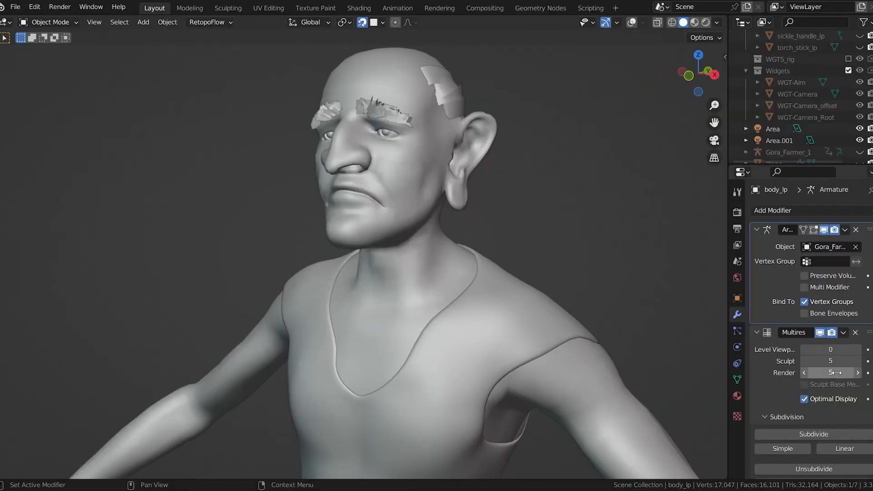
Raise the farmer model's multires viewport level to 1
click(858, 350)
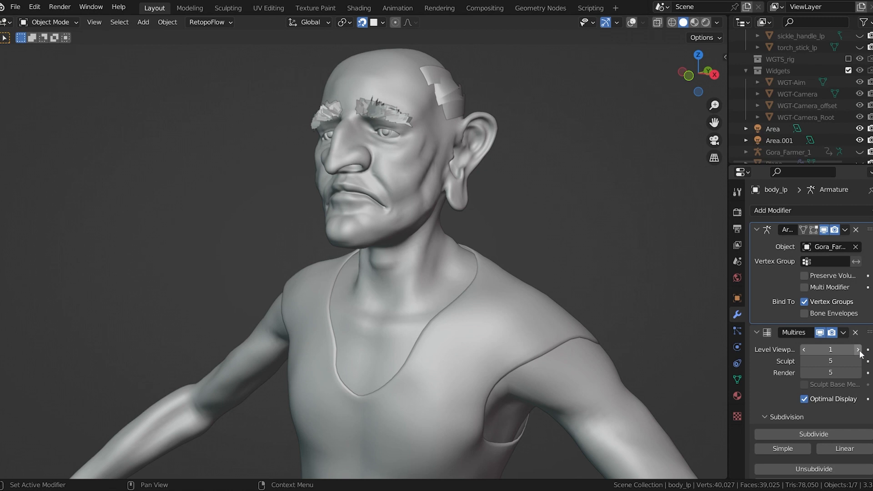
click(858, 349)
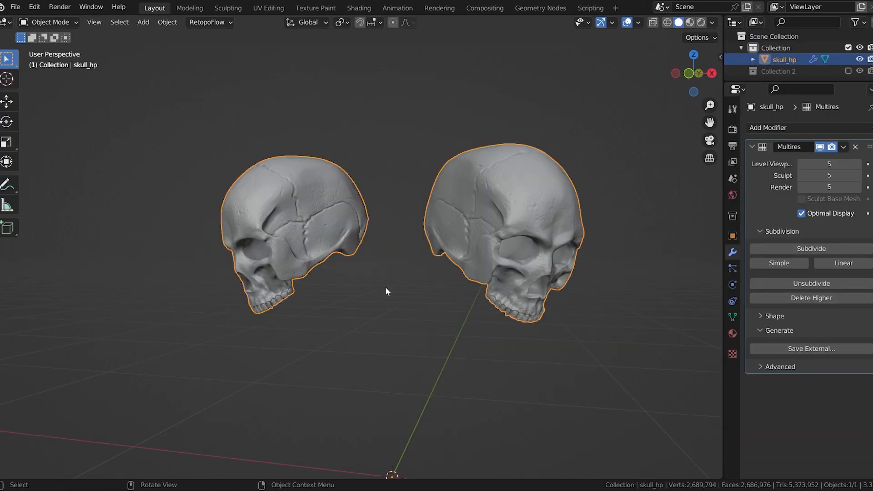
Step the skull's multires viewport level from 5 down to 1 and back to 3
click(802, 164)
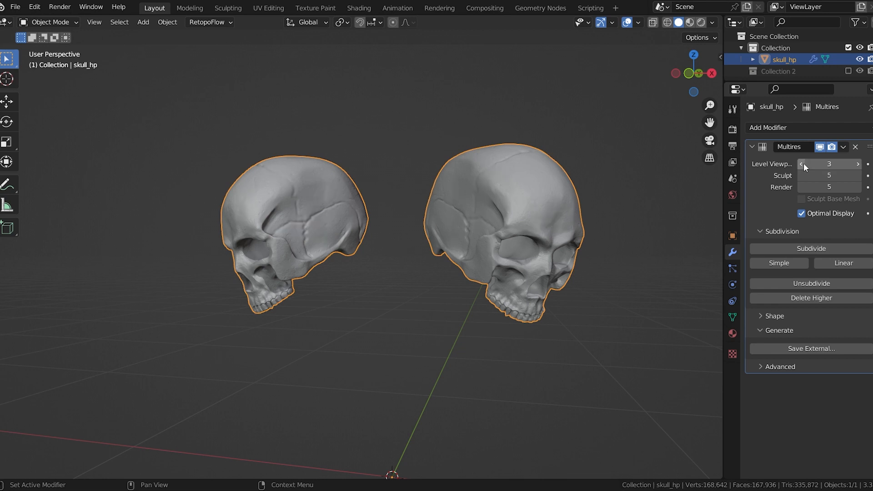
click(802, 165)
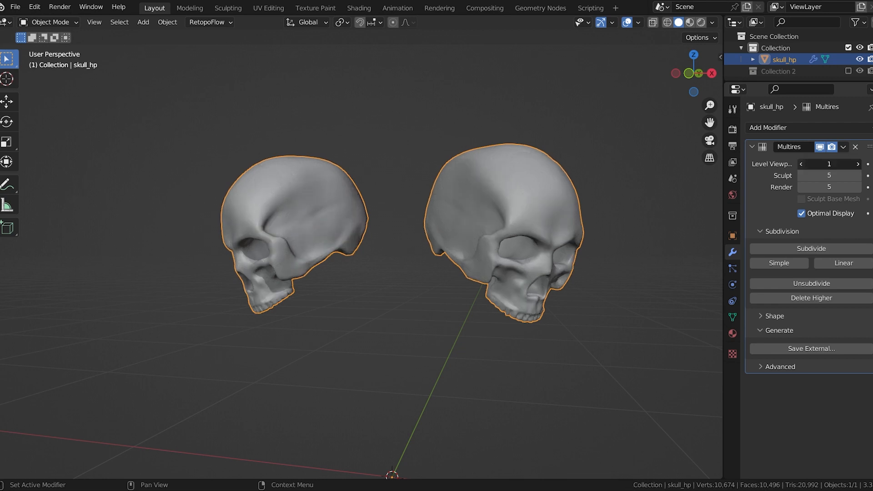
click(856, 163)
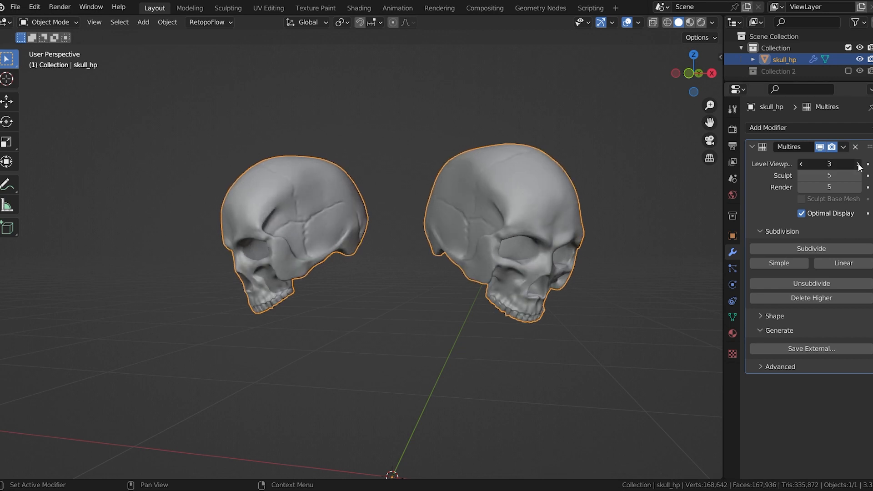
click(842, 164)
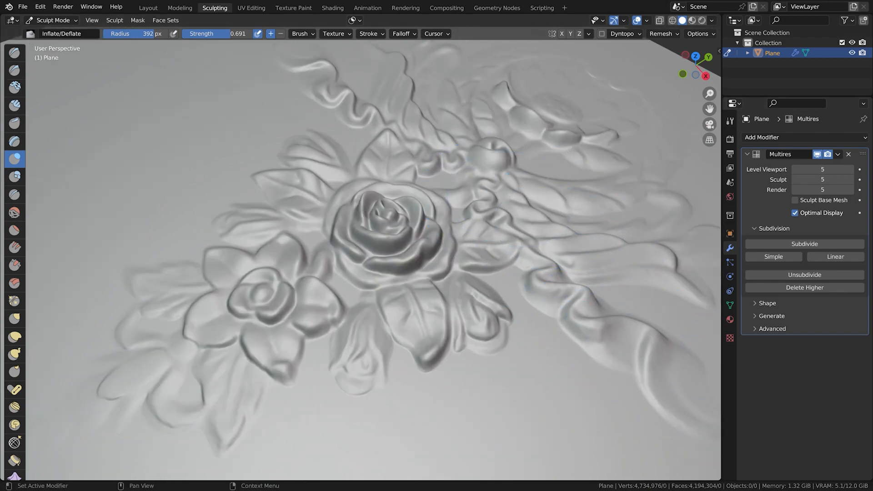
click(331, 8)
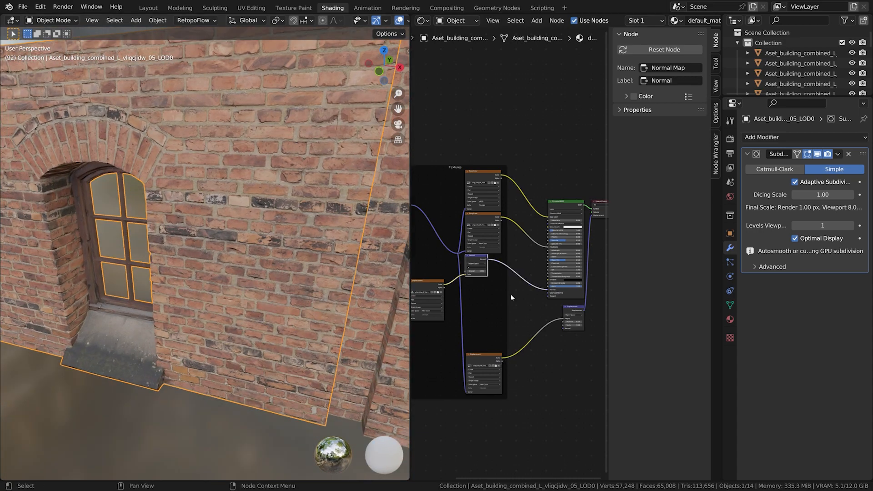
Preview the brick wall's Displacement image texture node alone with Node Wrangler
drag(484, 262, 523, 226)
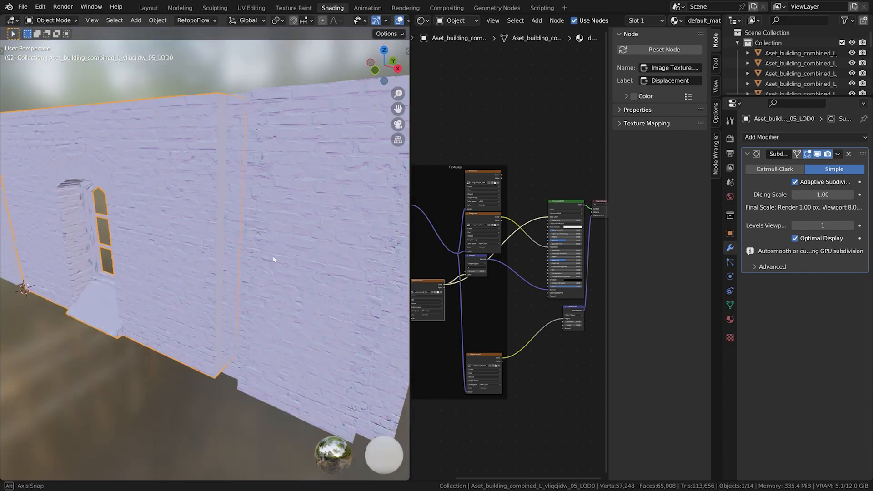
click(148, 7)
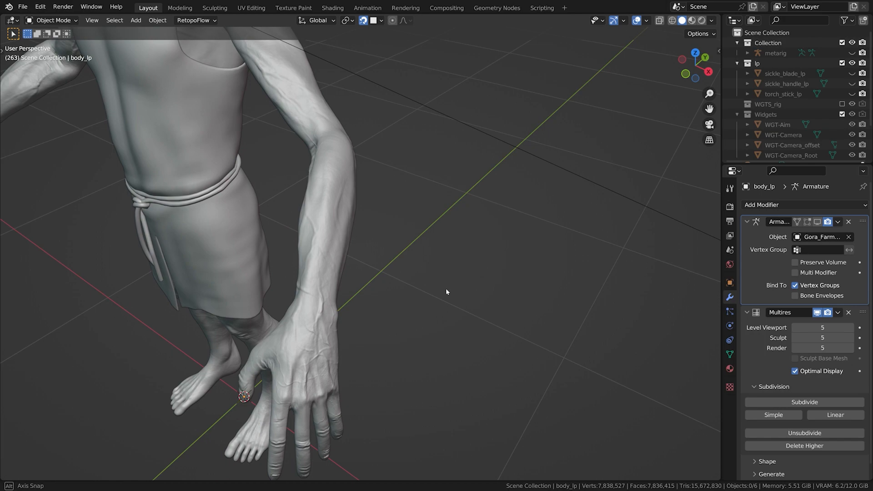
Set the helmet's Multires Level Viewport to 1, then enter edit mode on the creature
drag(446, 292, 526, 286)
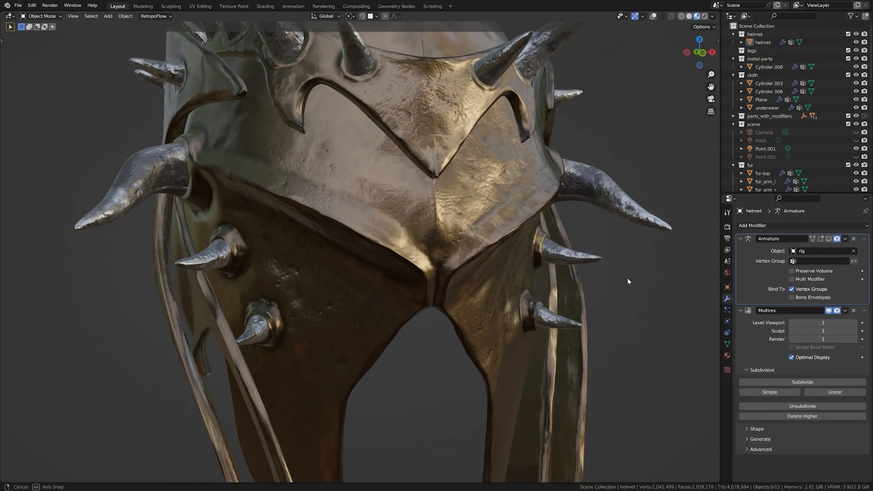
key(Tab)
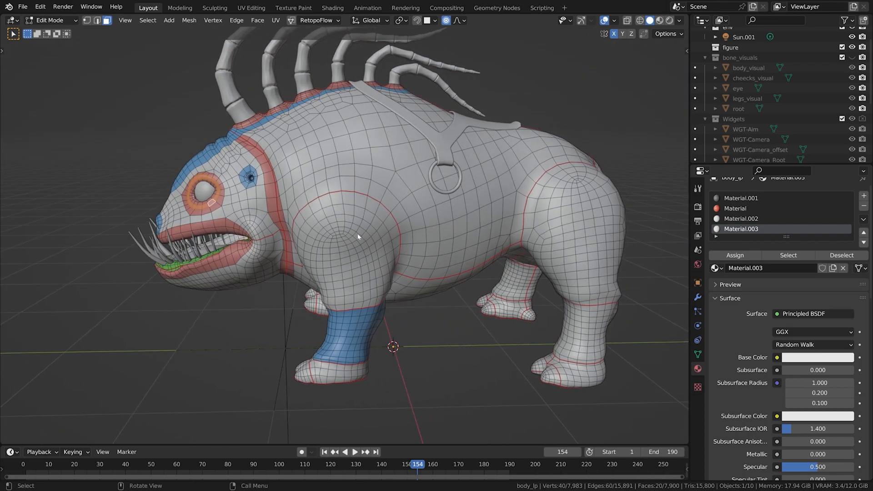
Select handle_lp and view its brown wood axe material with Principled BSDF
click(184, 17)
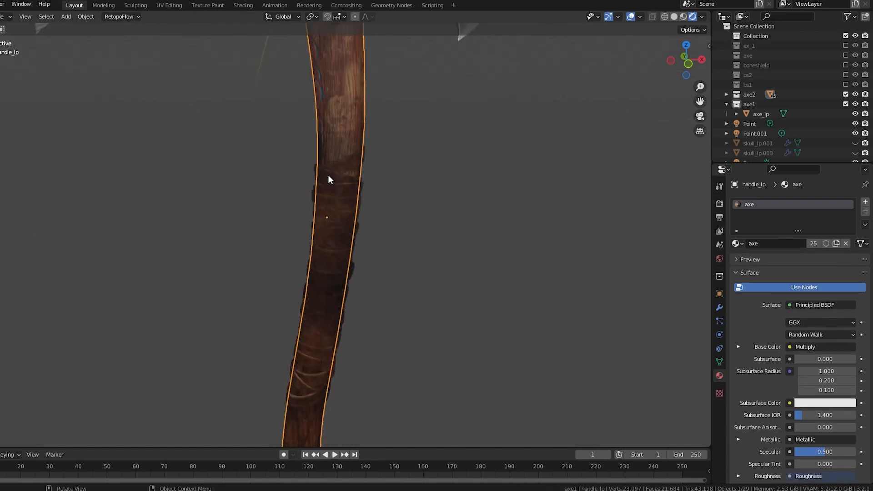
Show the Cube blob's Quad Remesher 1.2 panel in the sidebar's Quad Remesh tab
click(348, 220)
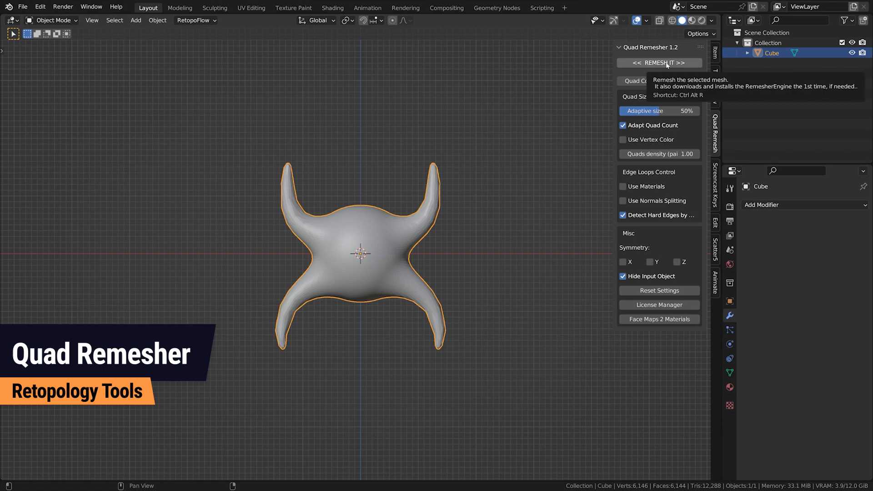
Move the spiked, toothed sculpted creature into a new collection
click(659, 63)
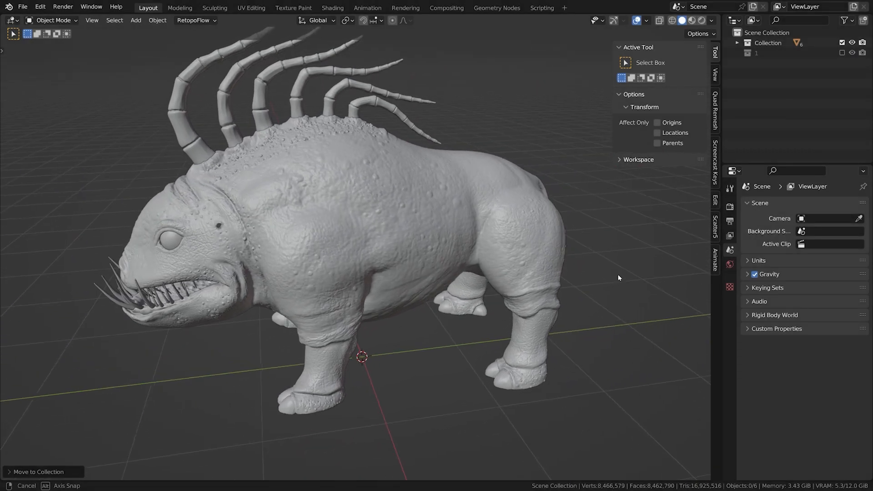
Orbit around the low-poly creature to view its front and other side
drag(618, 278, 647, 270)
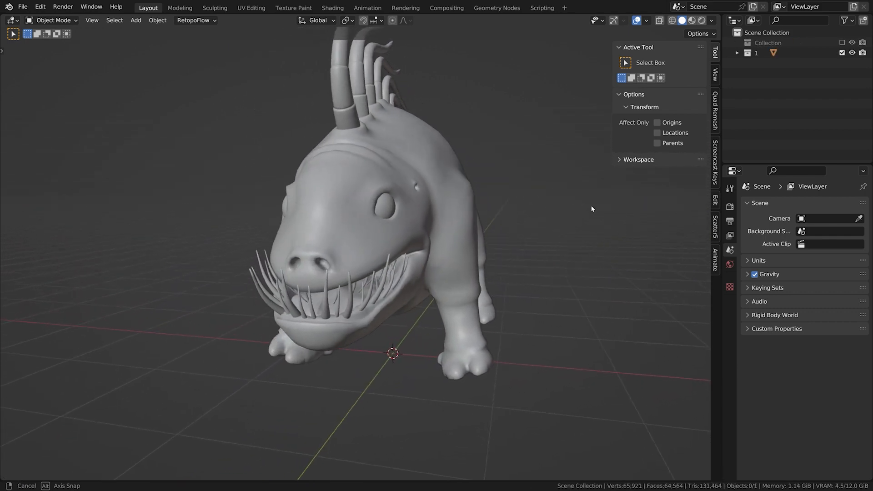
drag(592, 208, 626, 214)
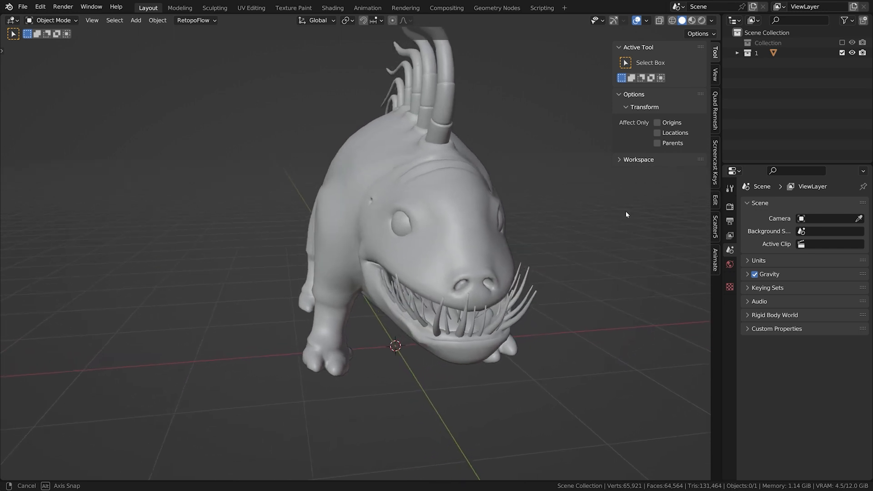
drag(625, 214, 664, 224)
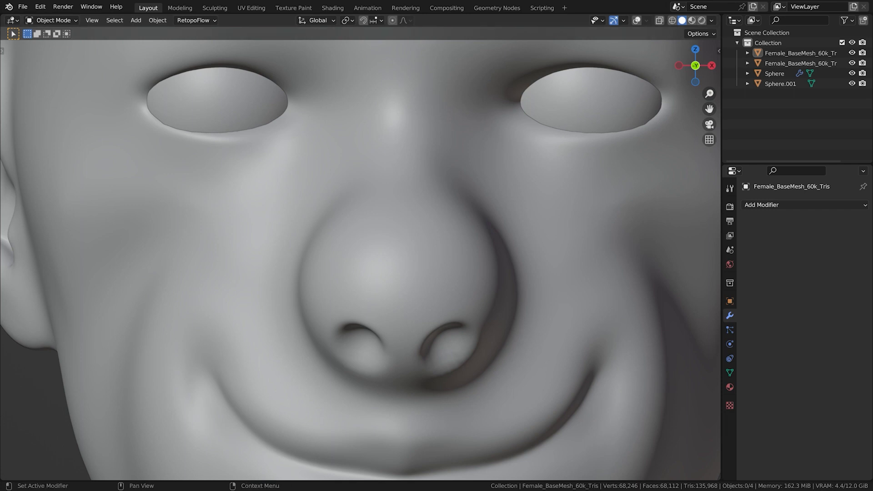
Save the cobra-headed wand scene as Cobra_Wand_UDIMS.blend in UV Editing
click(250, 8)
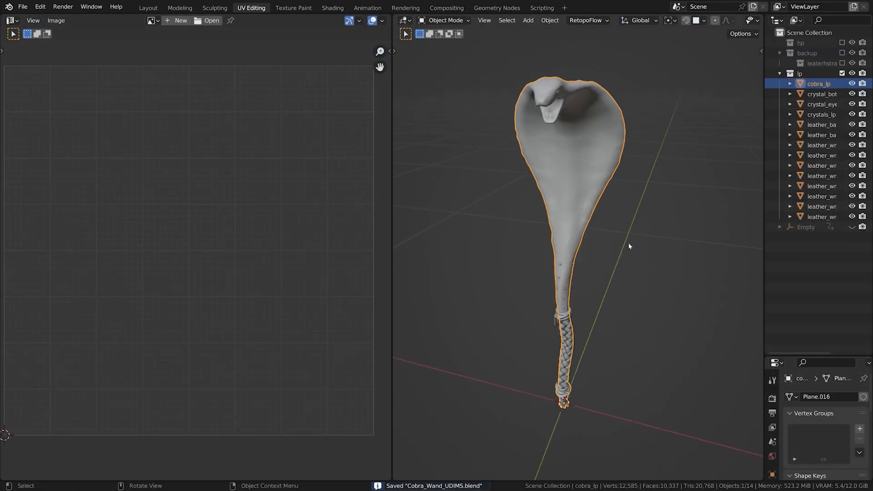
Enter edit mode on body_lp and unwrap all its faces into UV islands
key(Tab)
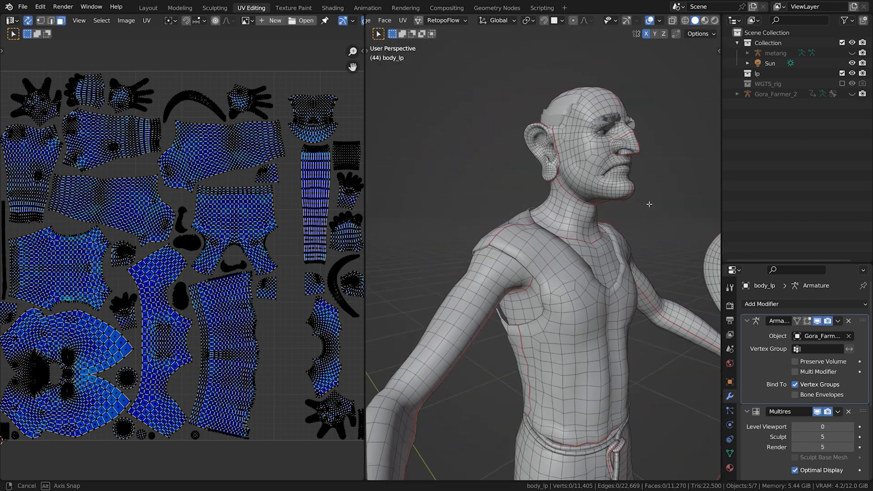
Reset the farmer body_lp mesh's UV projection via the UV Mapping menu
drag(648, 204, 548, 180)
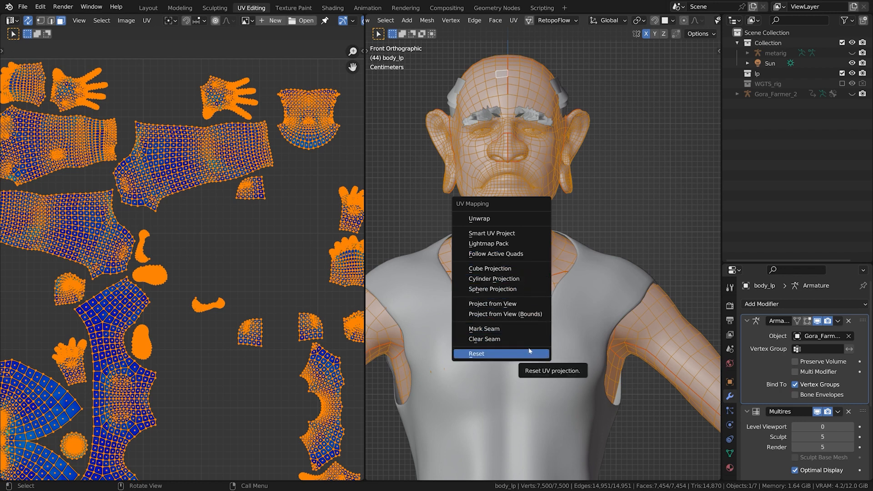
click(476, 354)
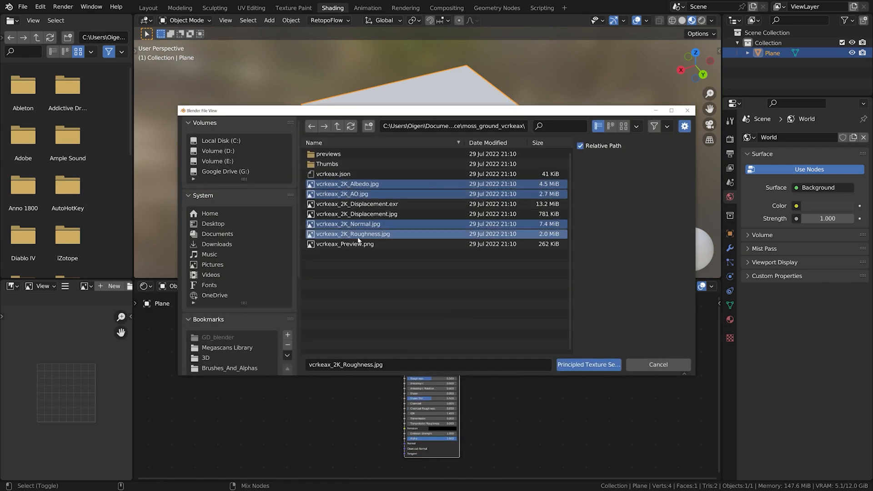
Apply Principled Texture Setup with the moss maps and orbit the textured plane
click(588, 364)
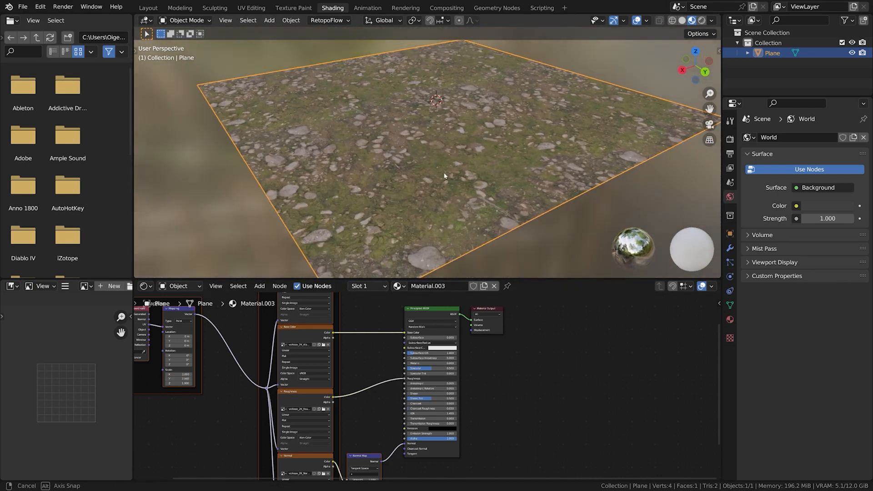
drag(445, 176, 414, 196)
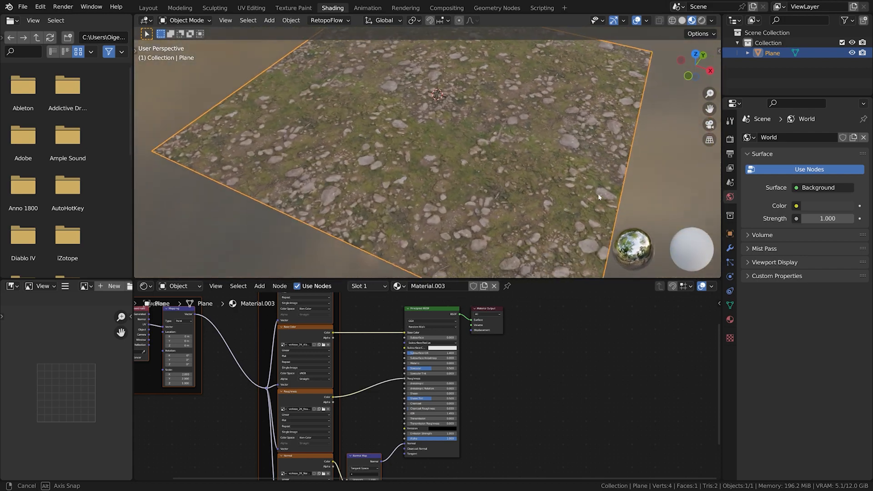
click(293, 8)
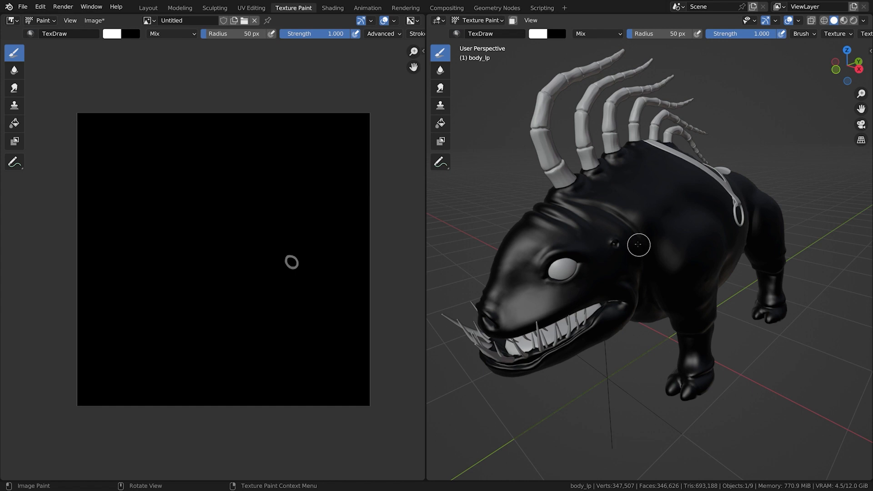
Paint a wavy white line across the texture and white patches on the monster's eye and head
drag(99, 136, 147, 345)
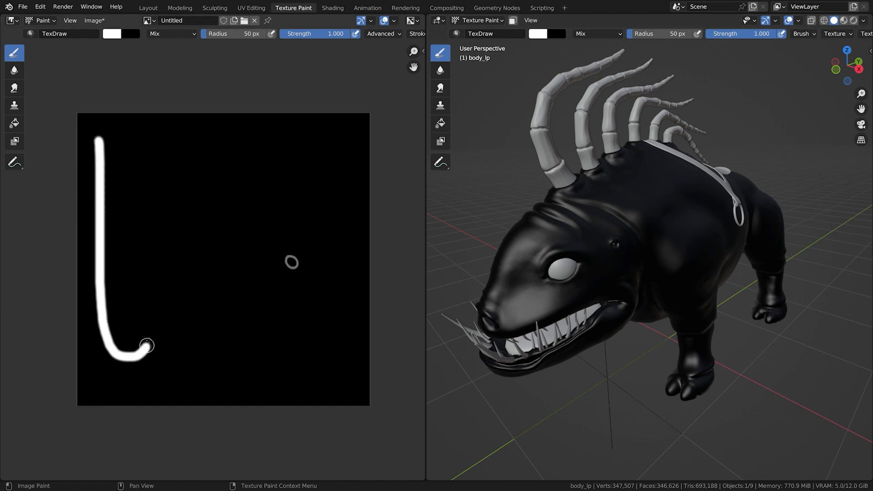
drag(146, 345, 326, 158)
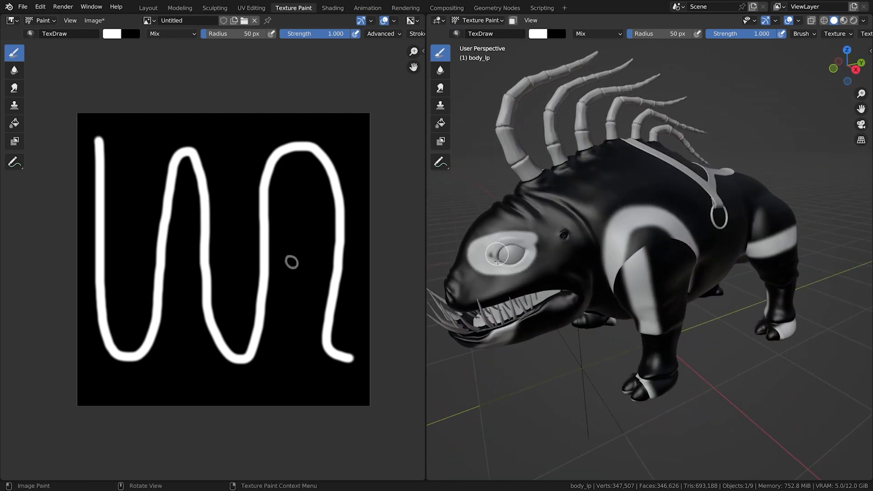
drag(496, 256, 587, 226)
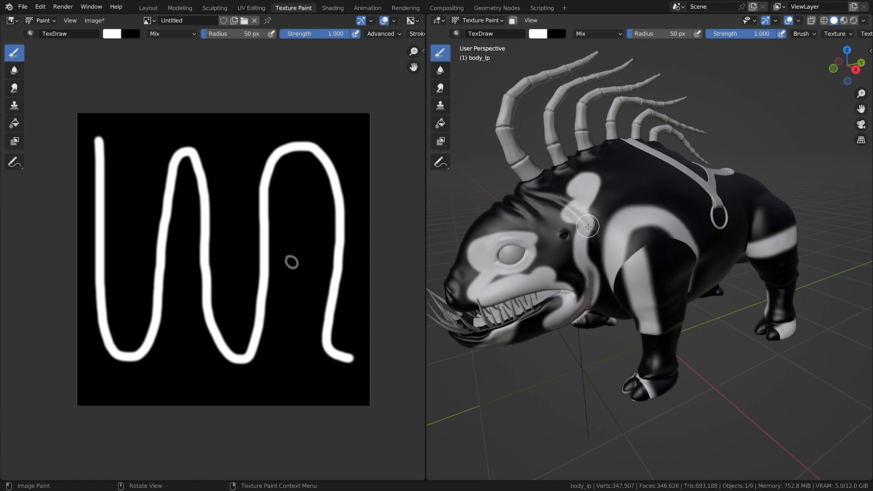
drag(588, 225, 526, 268)
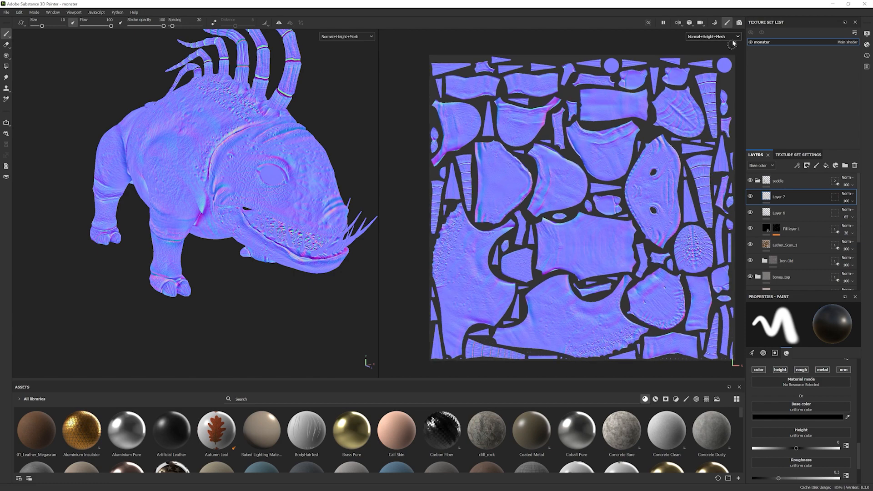
Switch the Substance Painter viewport from Normal+Height+Mesh to another baked mesh map
click(736, 36)
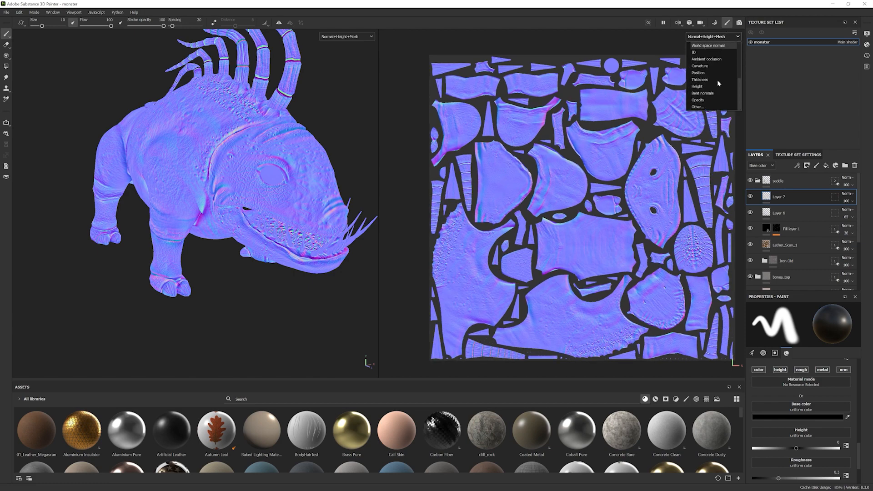
click(707, 59)
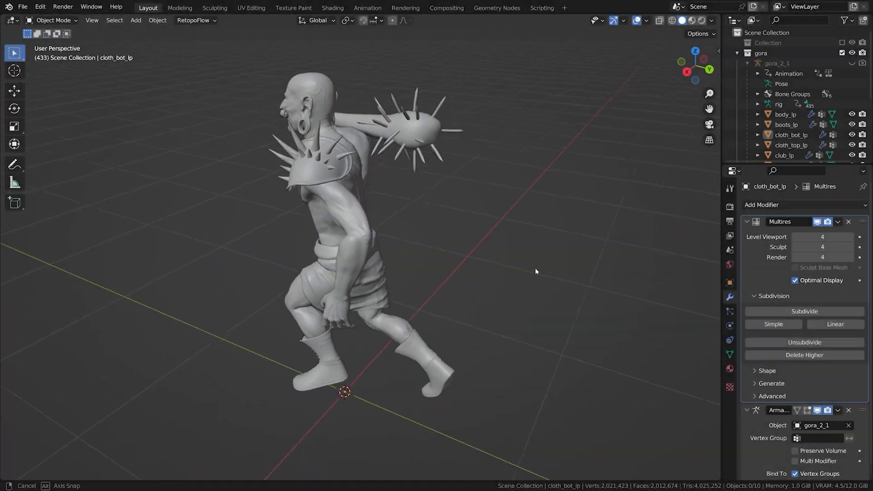
drag(534, 271, 621, 269)
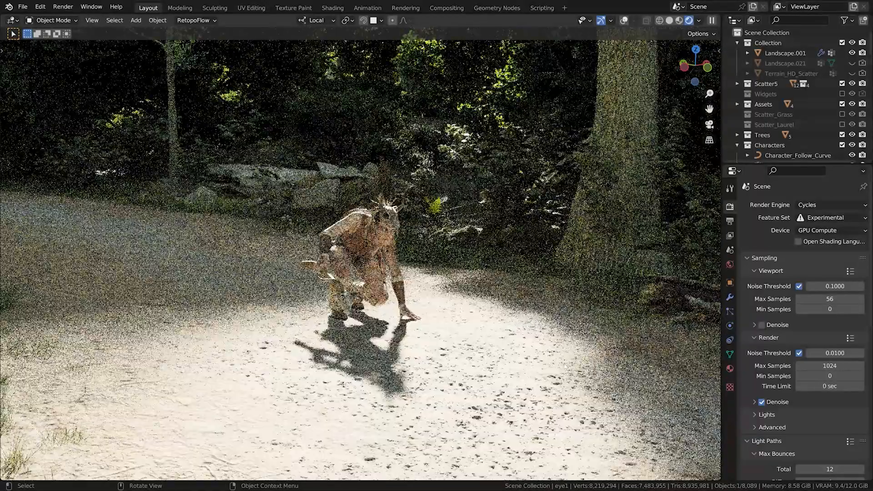
Change the forest scene's render engine from Cycles to Eevee in Render Properties
click(830, 205)
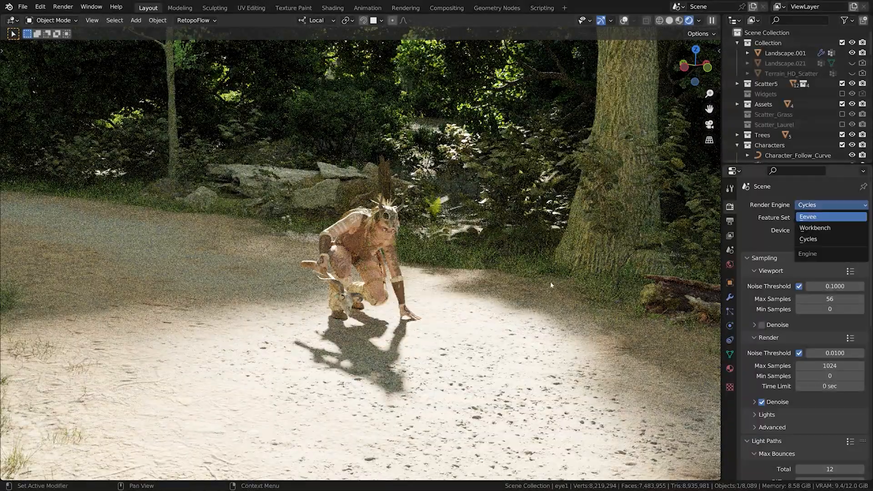
click(808, 217)
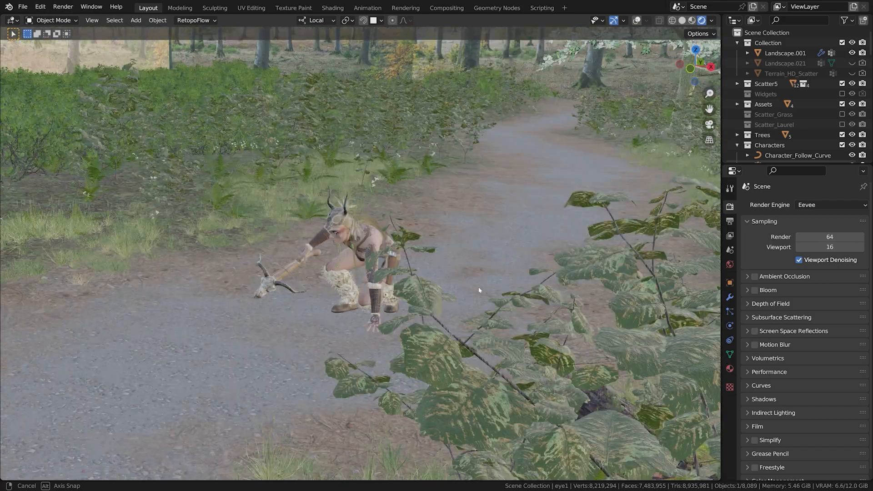
click(367, 8)
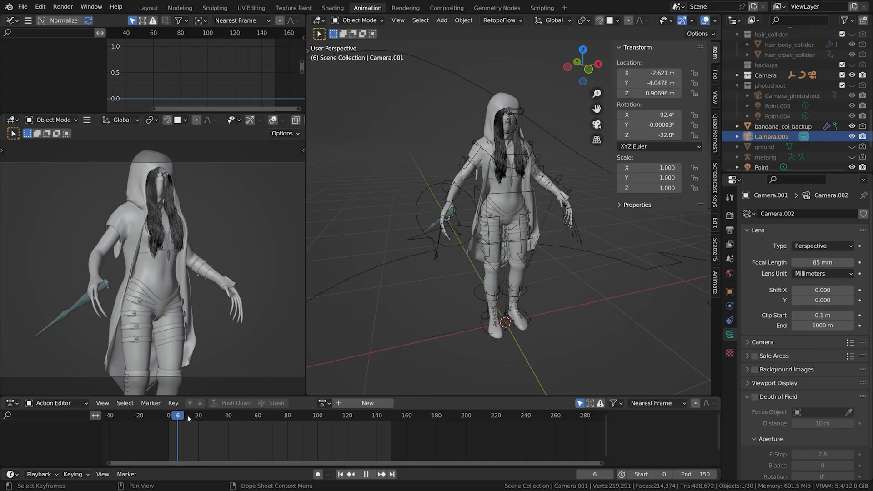
Set the timeline's current frame to show the farmer rig's stand, run and running2 tracks
click(172, 428)
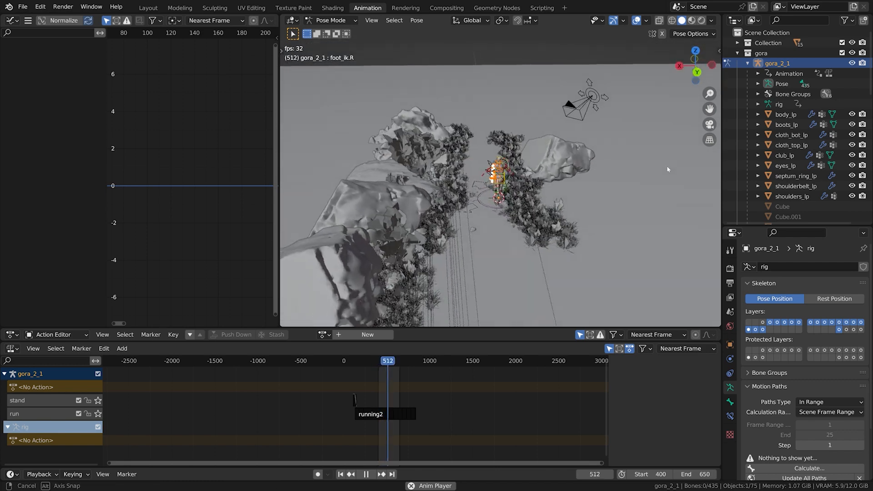
click(148, 7)
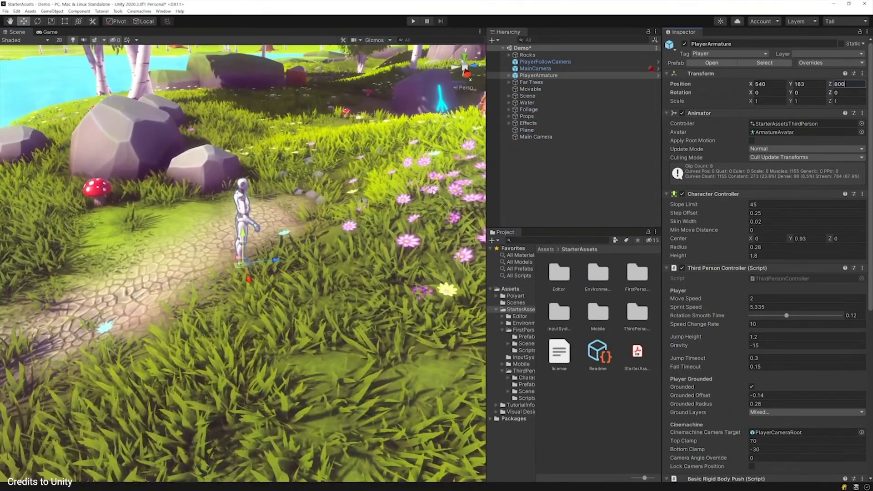
Set the Warrior FBX rig's Animation Type to Humanoid in the Inspector
click(545, 62)
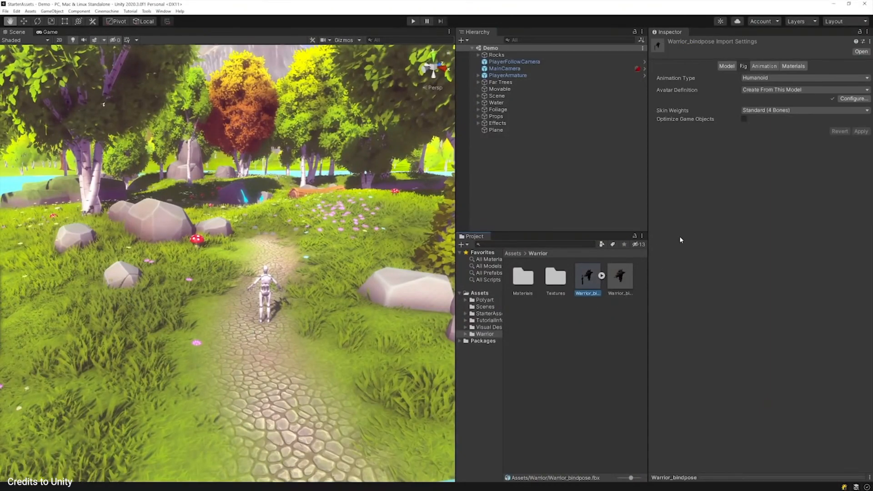
mouse_move(709, 210)
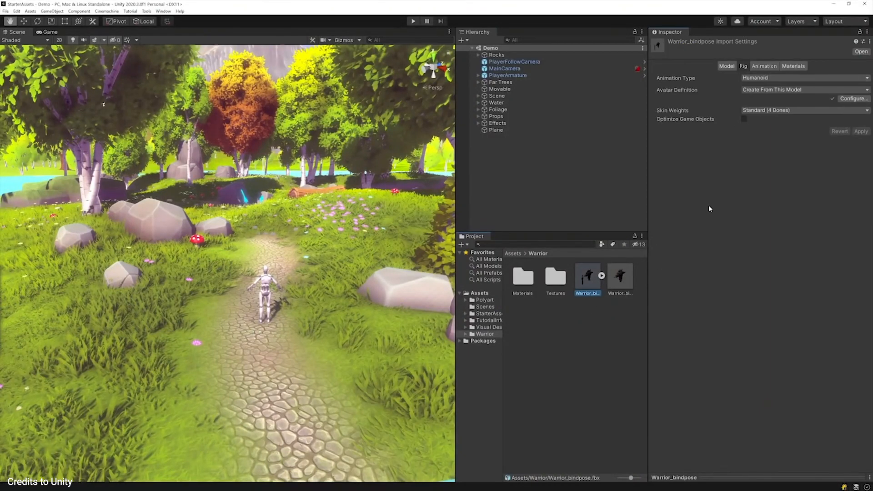